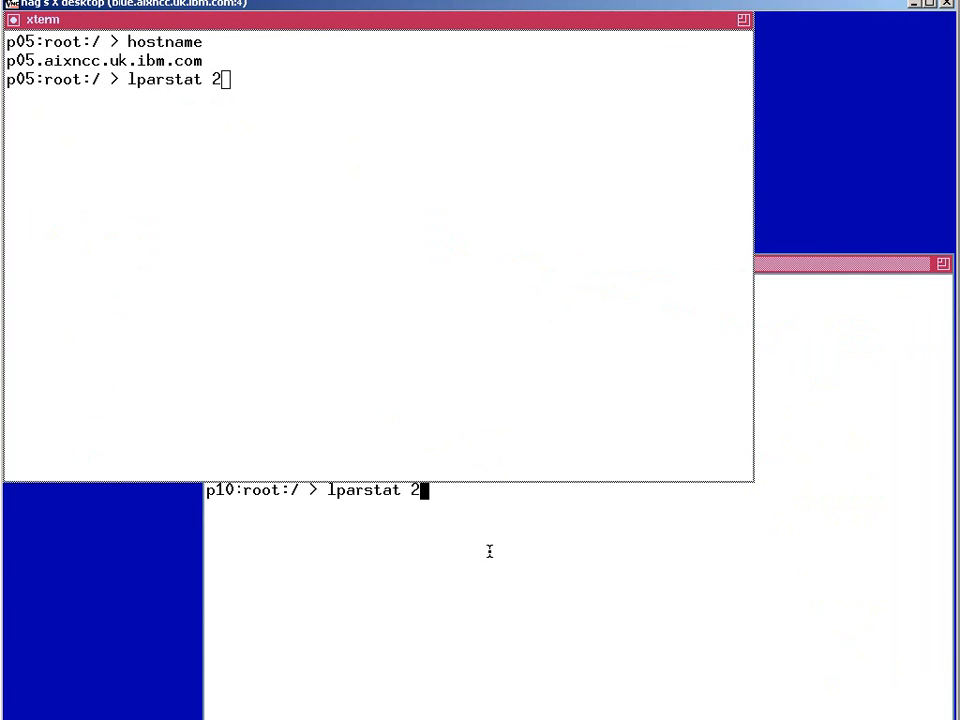
{"action": "mouse_move", "coordinate": [504, 556]}
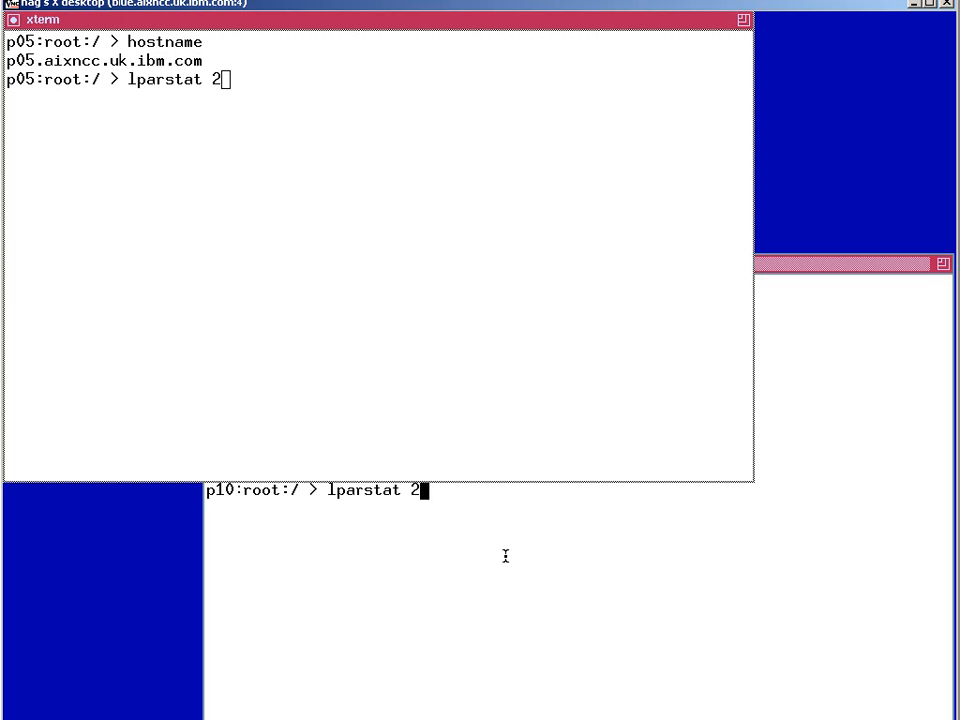
{"action": "mouse_move", "coordinate": [504, 556]}
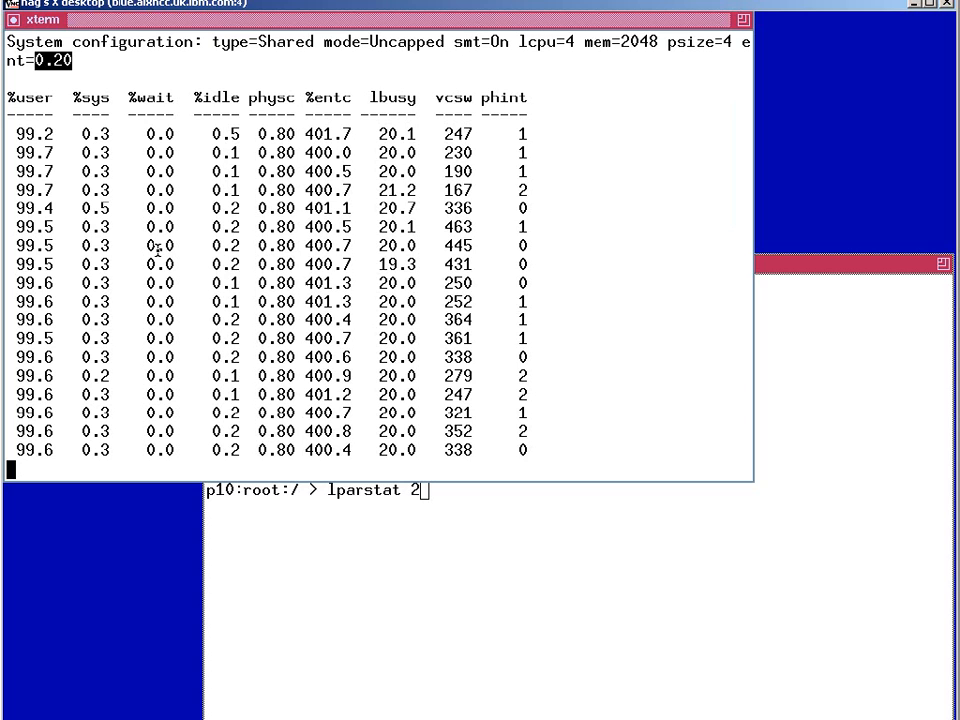
{"action": "scroll", "scroll_direction": "down", "scroll_amount": 3}
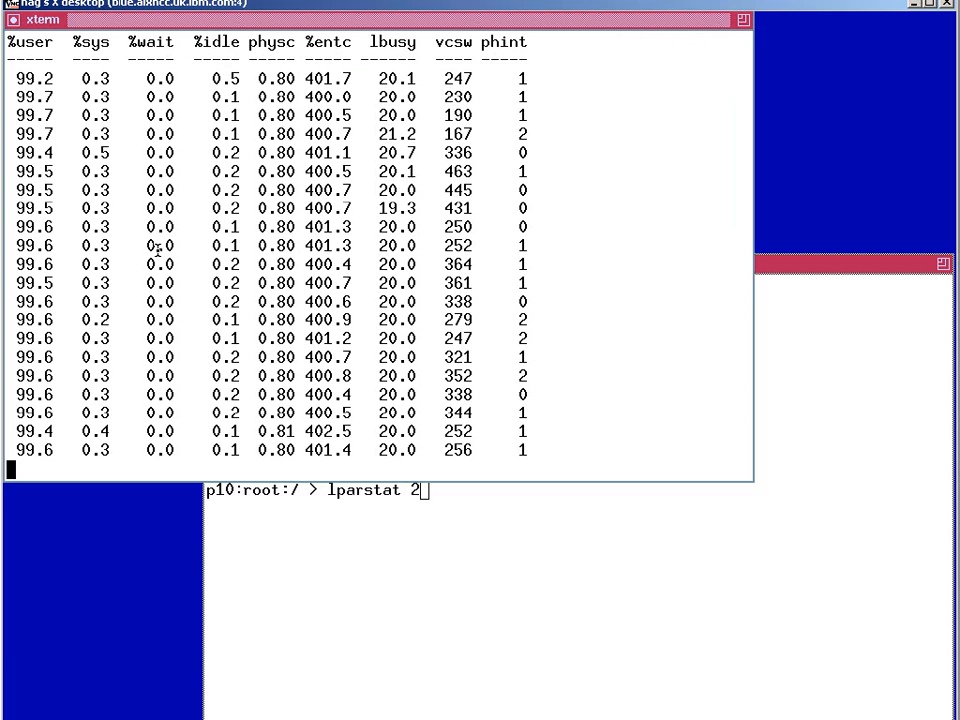
{"action": "scroll", "scroll_direction": "down", "scroll_amount": 3}
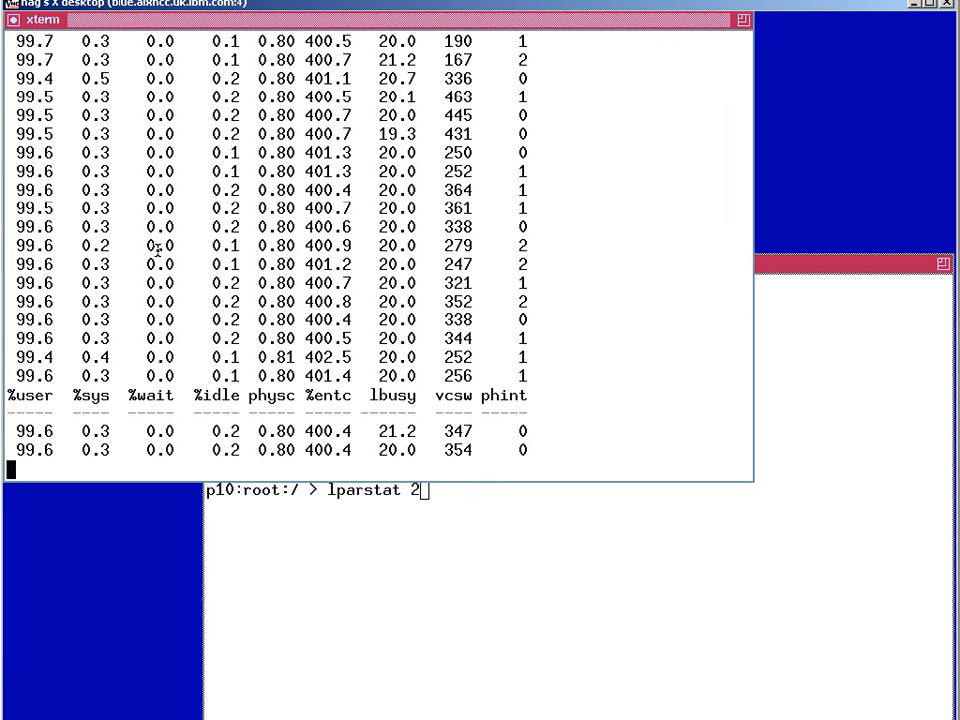
{"action": "scroll", "scroll_direction": "down", "scroll_amount": 3}
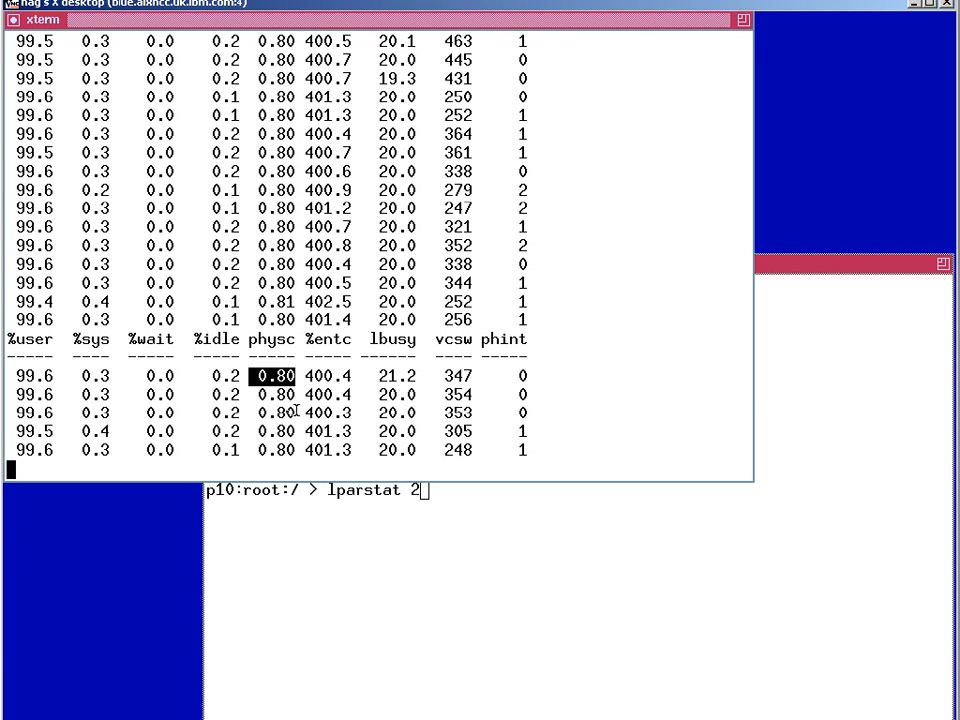
{"action": "scroll", "scroll_direction": "down", "scroll_amount": 3}
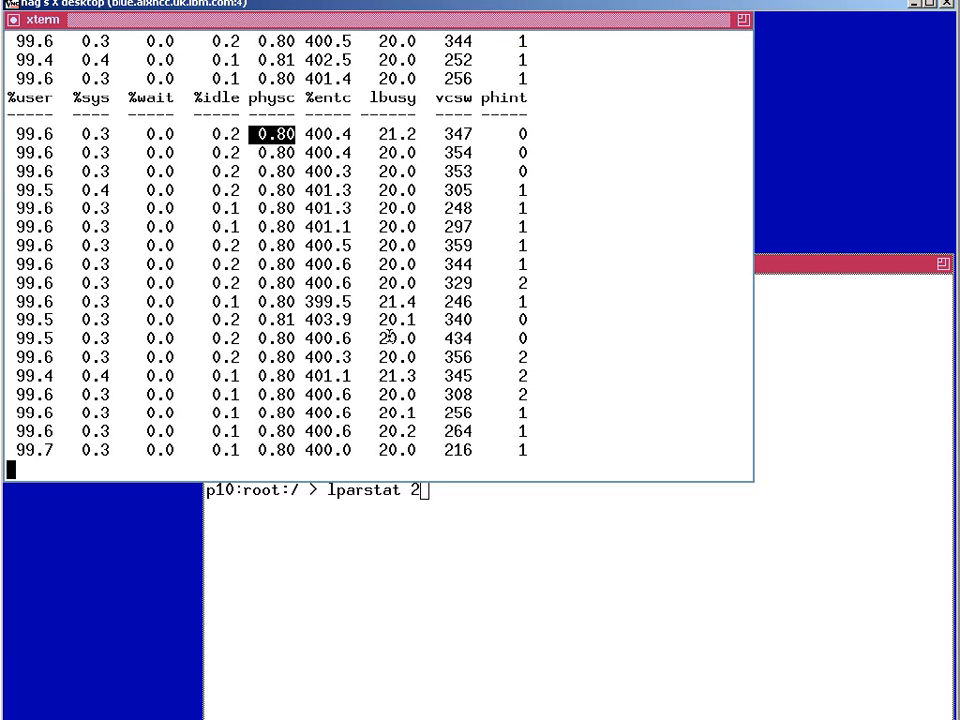
{"action": "scroll", "scroll_direction": "down", "scroll_amount": 3}
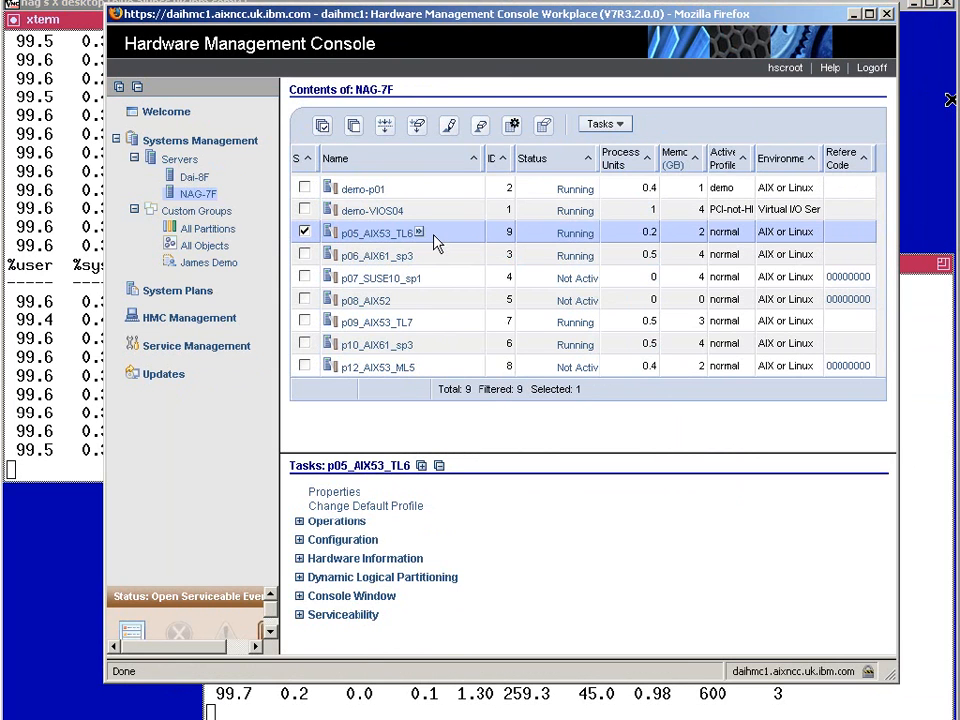
{"action": "mouse_move", "coordinate": [440, 240]}
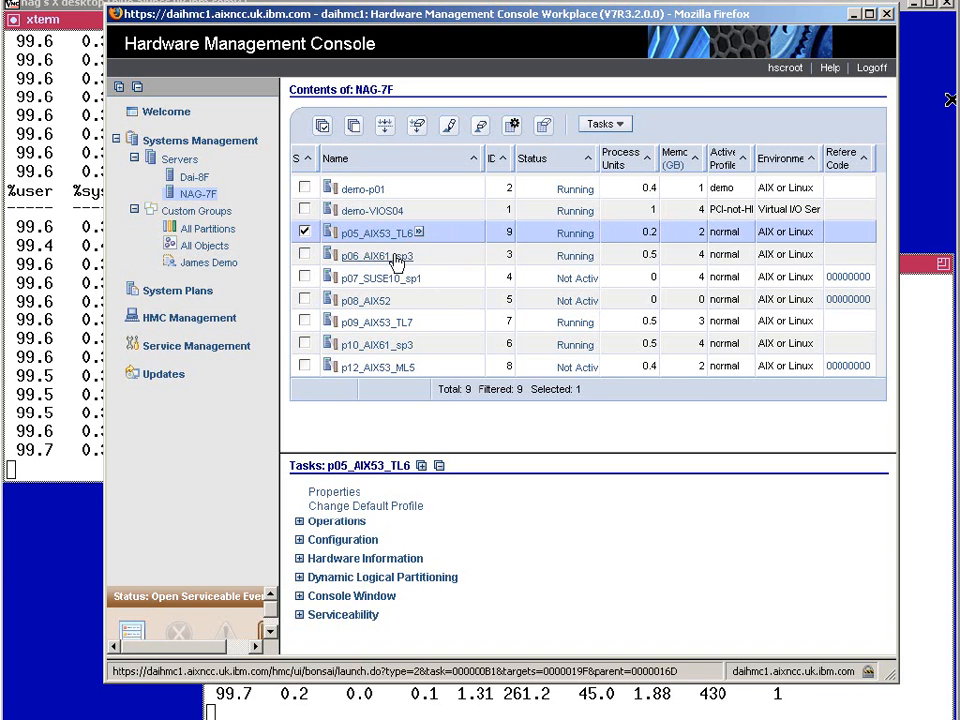
{"action": "mouse_move", "coordinate": [376, 236]}
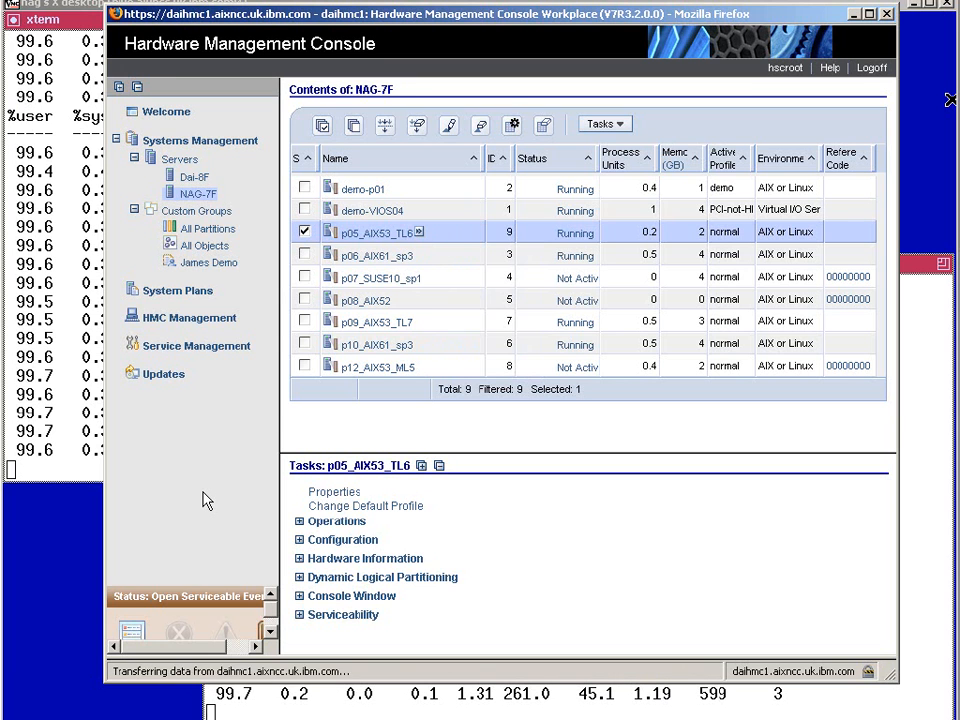
- Select partition p05_AIX53_TL6 under server NAG-7F and bring up its properties
{"action": "left_click", "coordinate": [334, 492]}
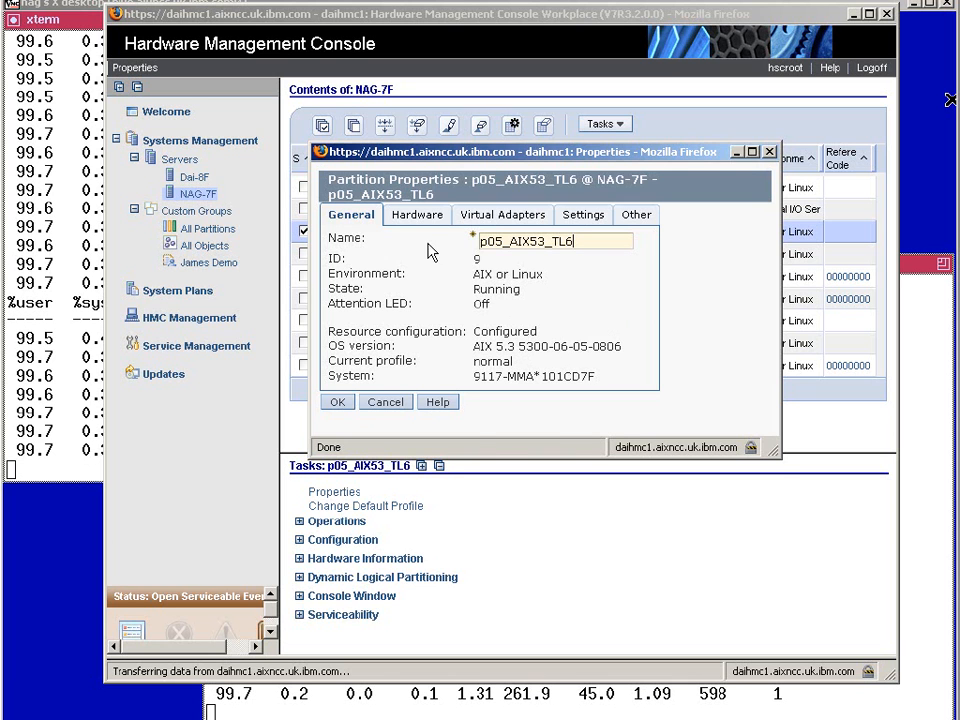
- Show the Hardware processor settings: 0.20 units, uncapped, 2 virtual processors
{"action": "left_click", "coordinate": [416, 214]}
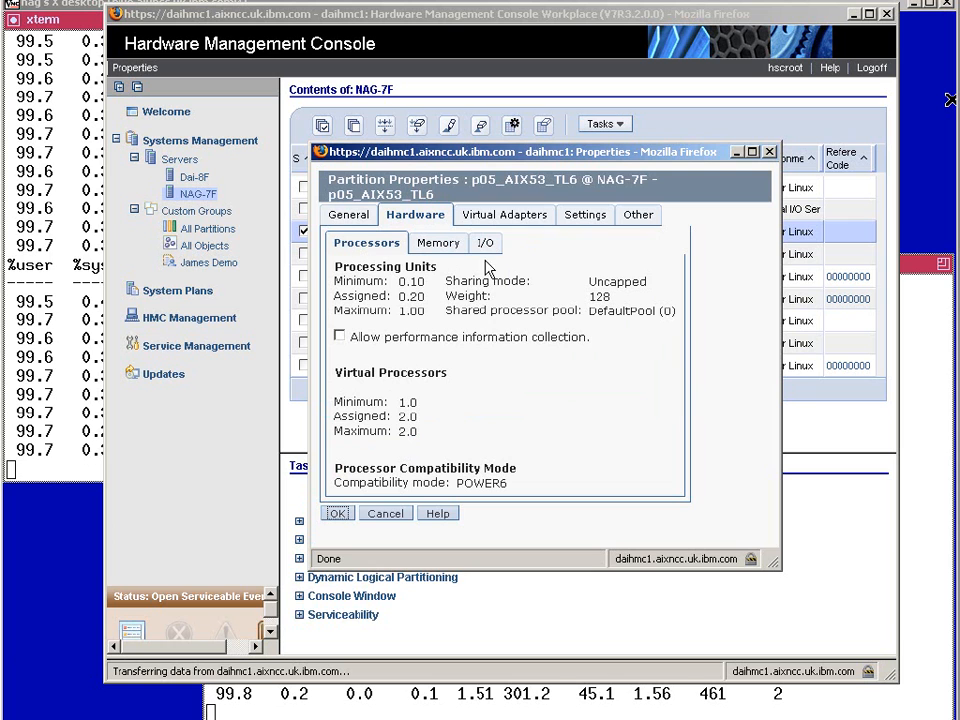
{"action": "mouse_move", "coordinate": [538, 340]}
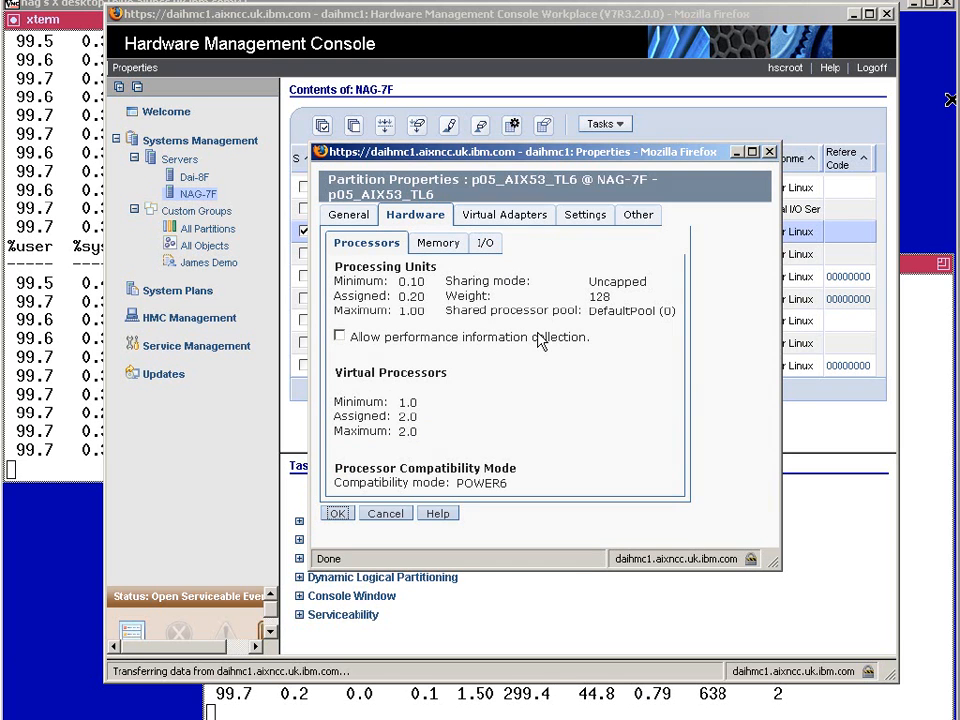
{"action": "mouse_move", "coordinate": [360, 350]}
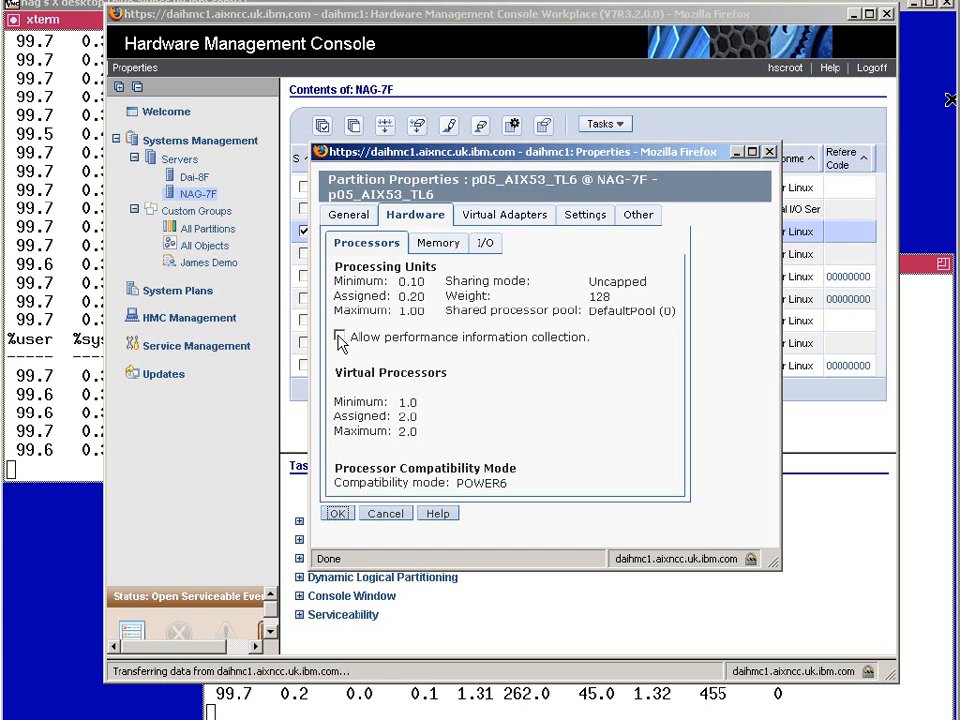
- Enable 'Allow performance information collection' for p05 and confirm with OK
{"action": "left_click", "coordinate": [340, 336]}
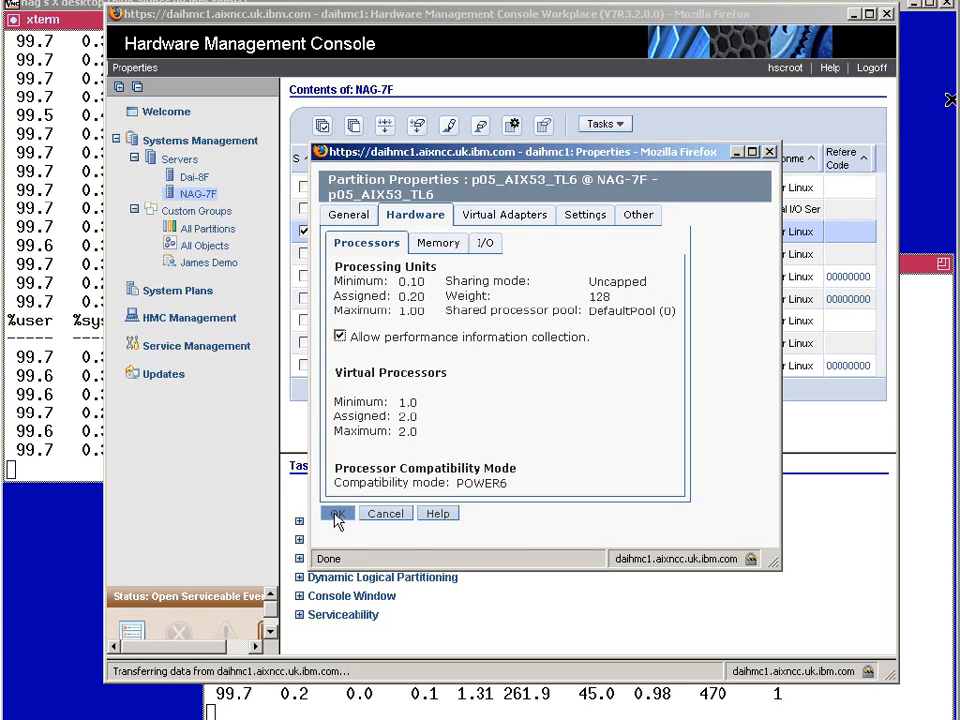
{"action": "left_click", "coordinate": [338, 512]}
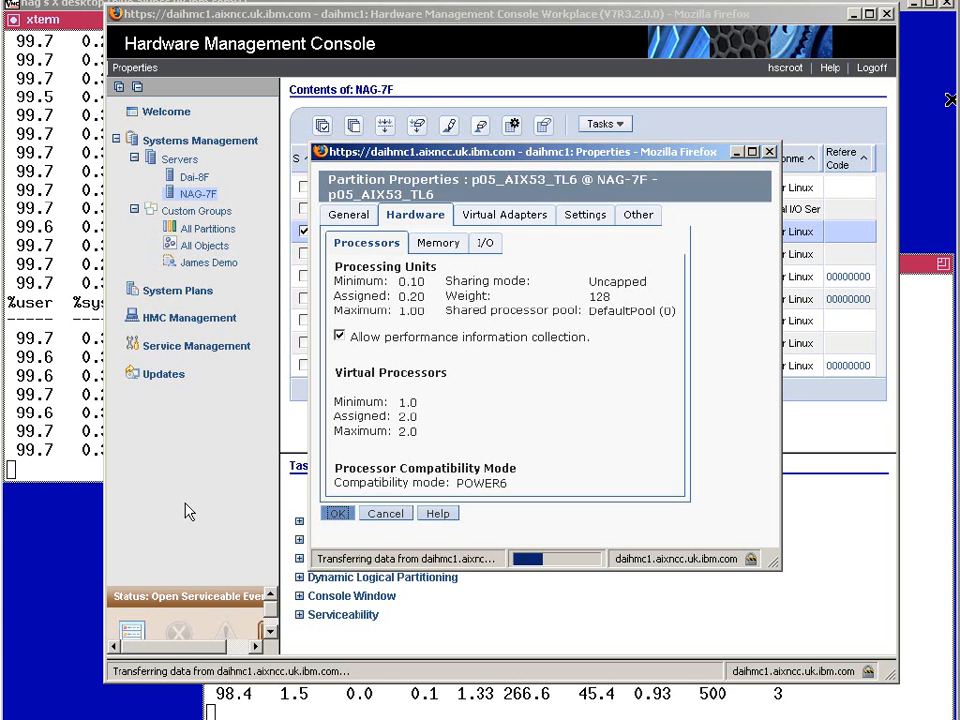
{"action": "left_click", "coordinate": [336, 512]}
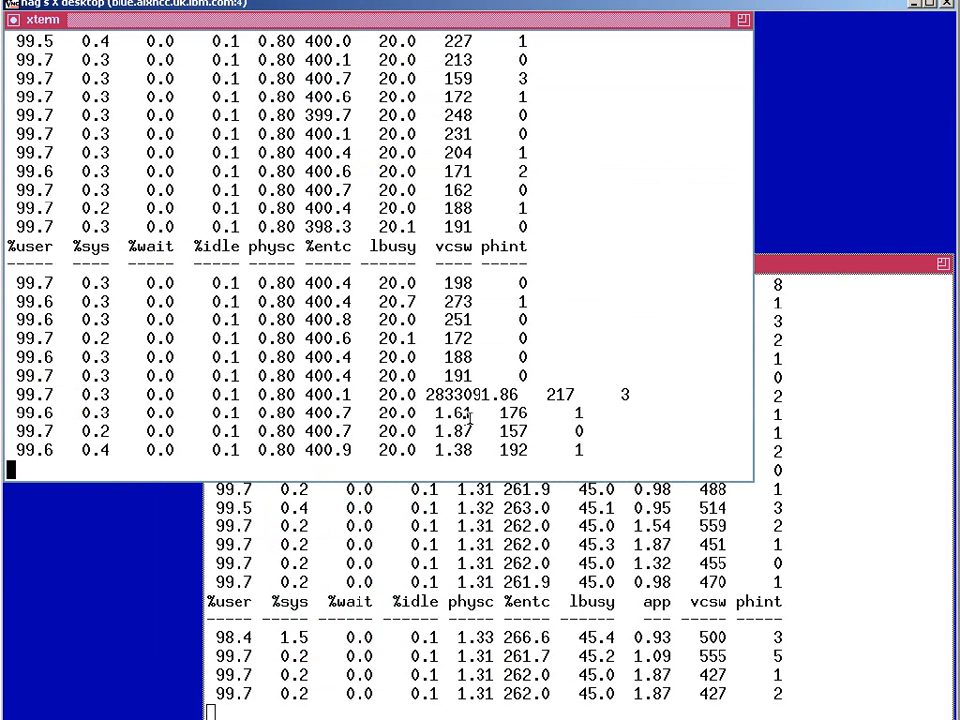
- Highlight the spike value in lparstat output and follow the new app column readings
{"action": "double_click", "coordinate": [480, 394]}
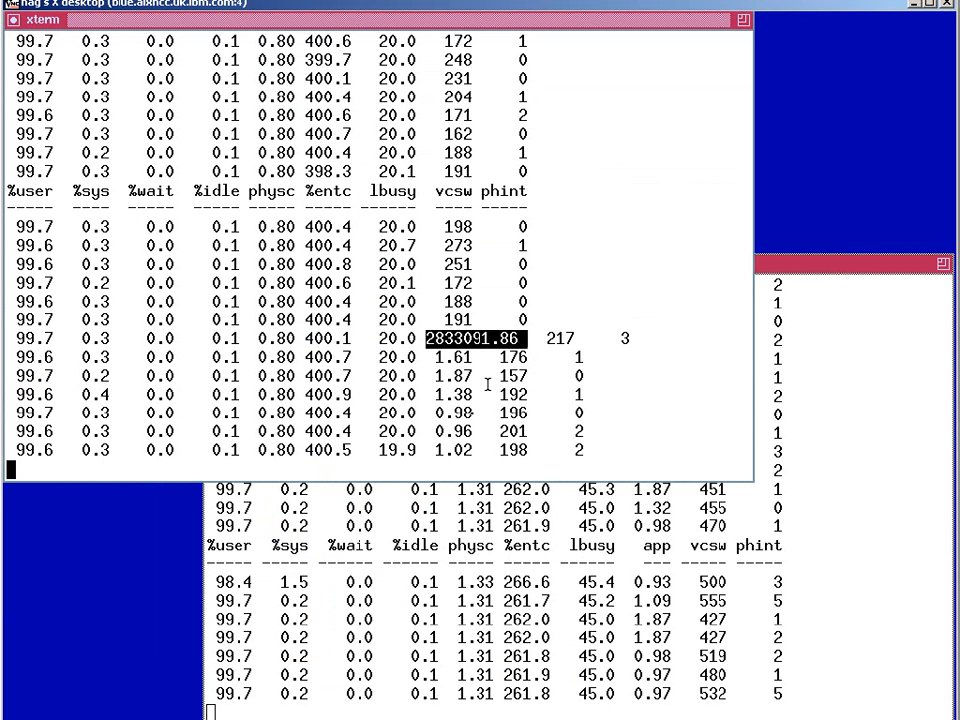
{"action": "scroll", "scroll_direction": "down", "scroll_amount": 3}
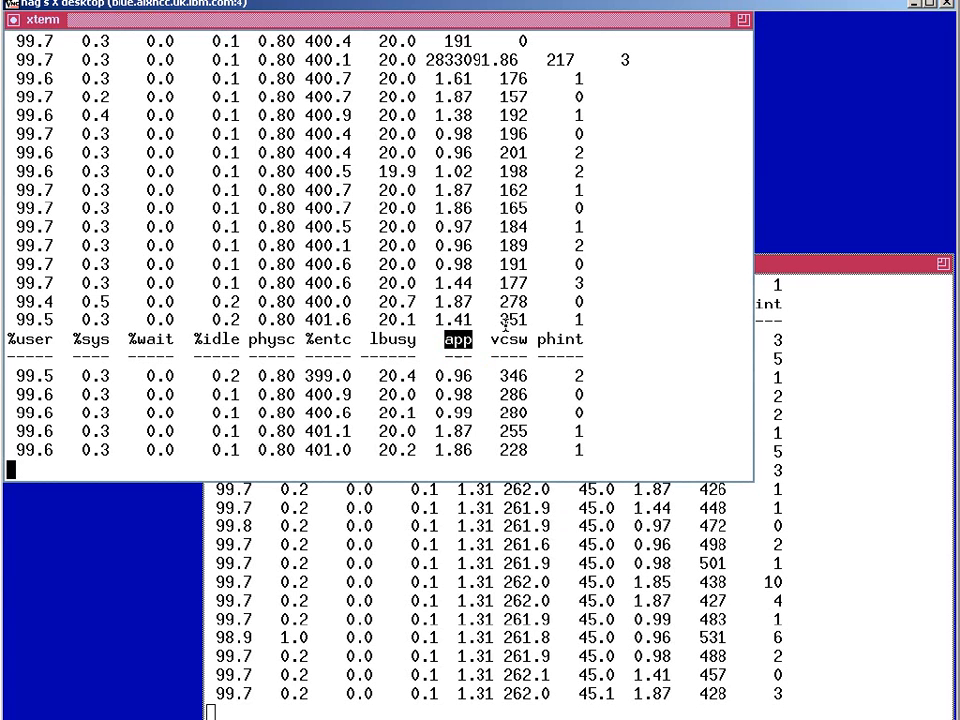
{"action": "scroll", "scroll_direction": "down", "scroll_amount": 3}
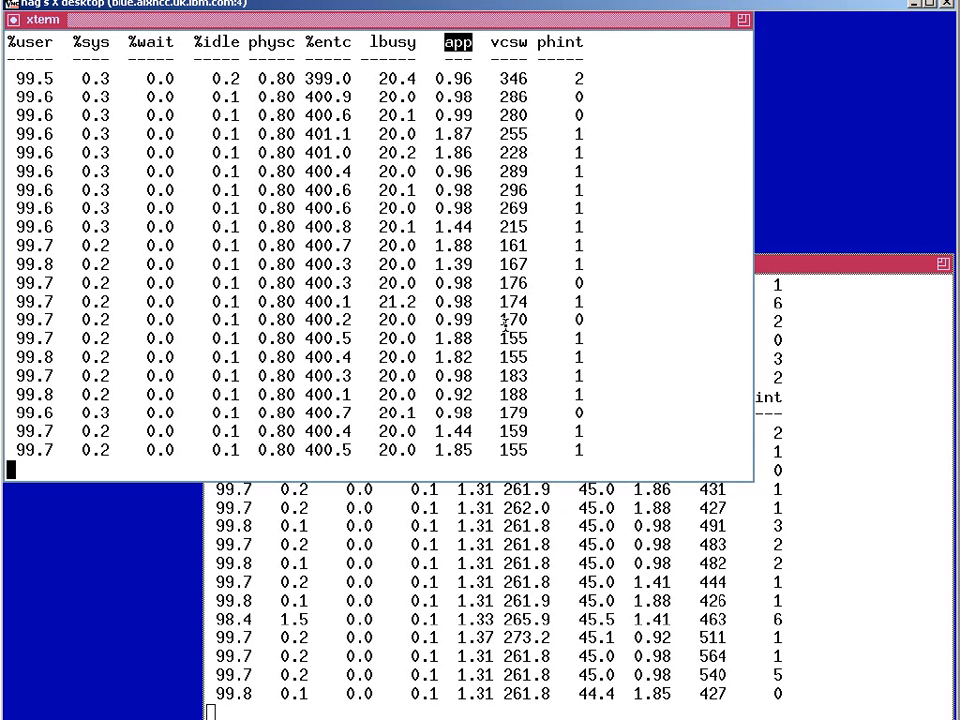
{"action": "scroll", "scroll_direction": "down", "scroll_amount": 3}
{"action": "type", "text": "lparstat 2"}
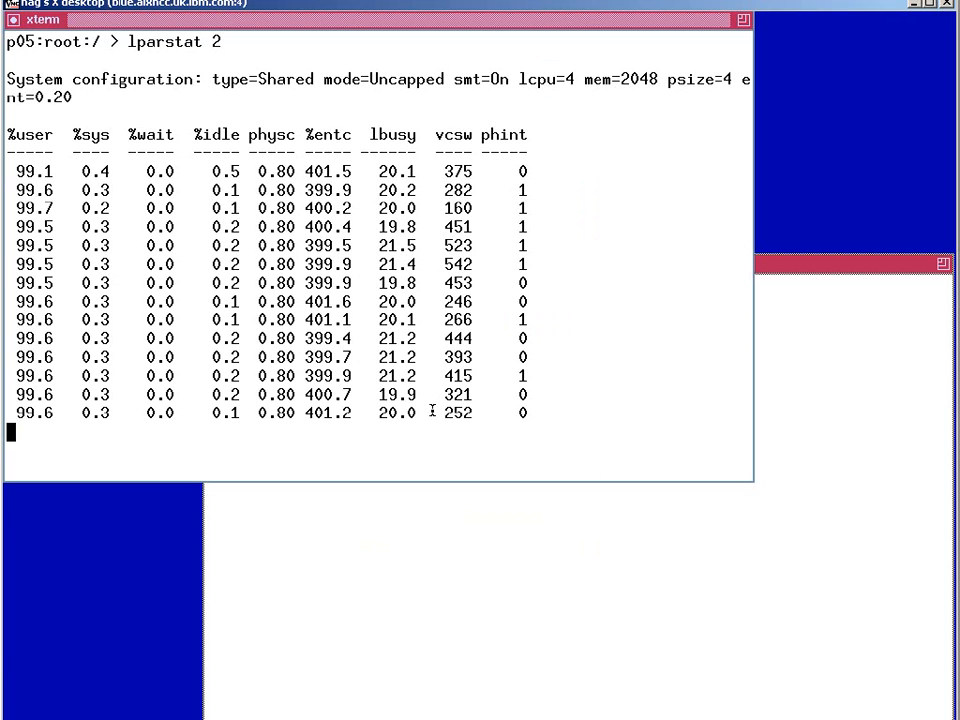
- Enter the topas command at p05's root prompt after stopping lparstat
{"action": "type", "text": "topas"}
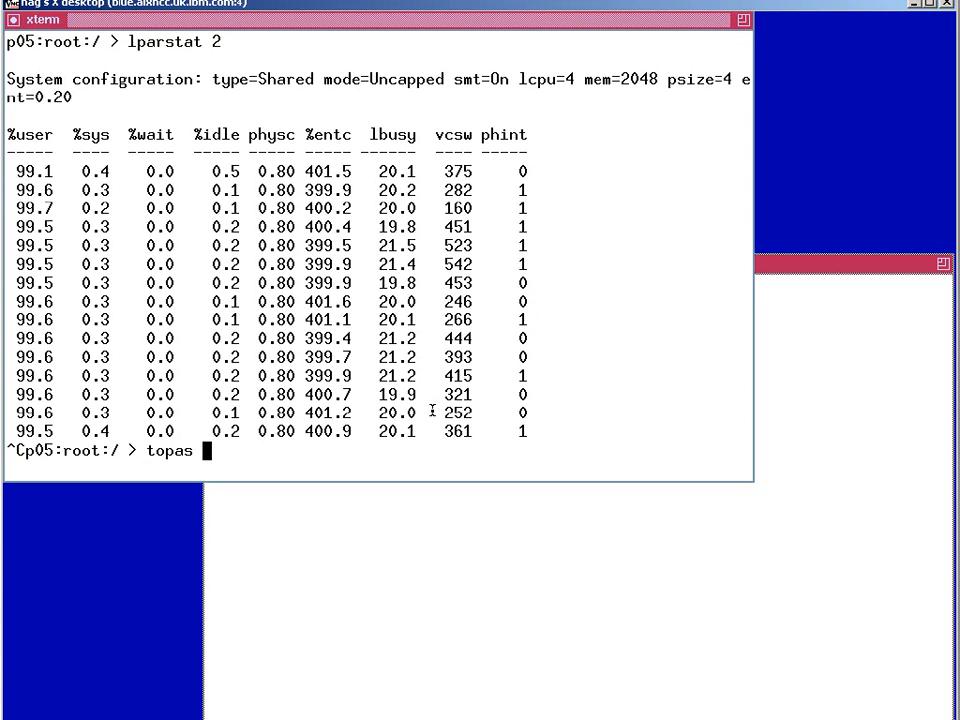
- Launch topas to reach the CEC monitor of shared partitions and pool usage
{"action": "key", "text": "Return"}
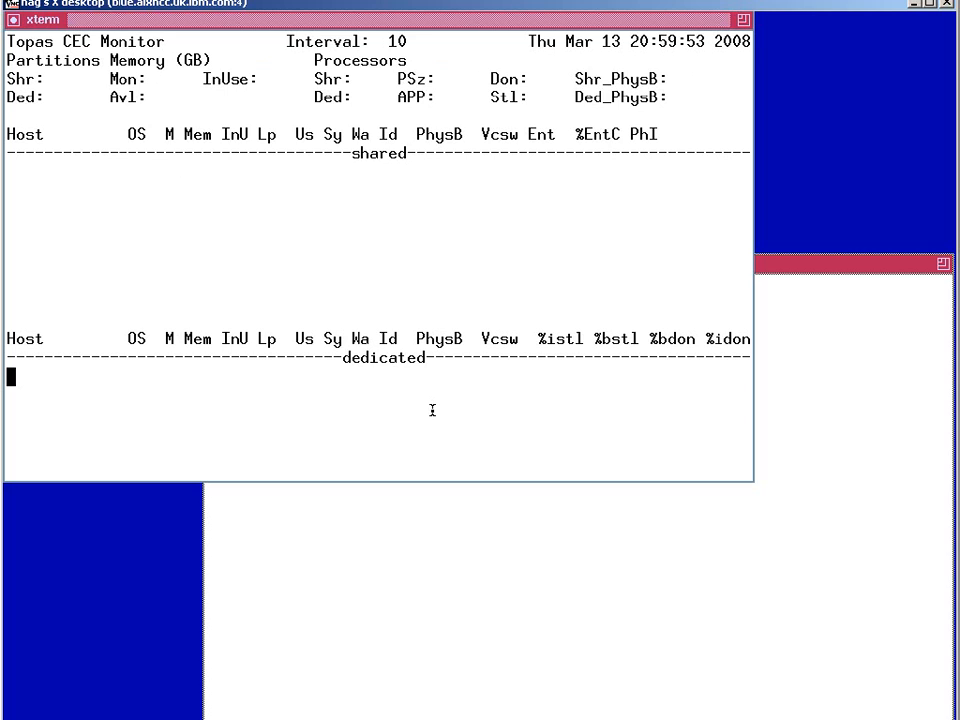
{"action": "mouse_move", "coordinate": [424, 200]}
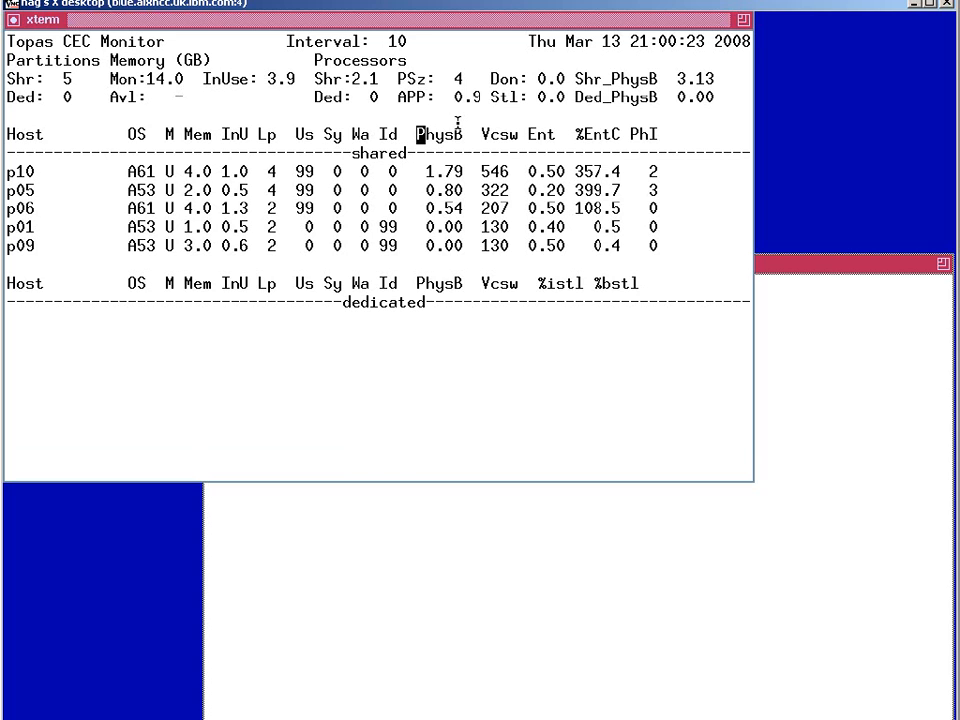
{"action": "mouse_move", "coordinate": [12, 198]}
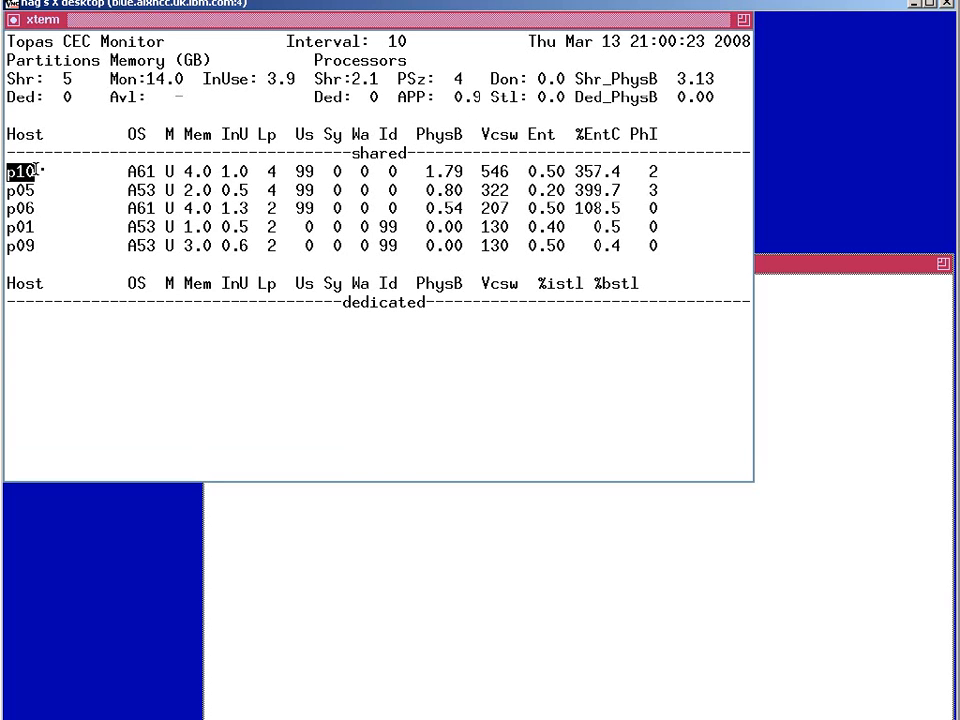
{"action": "mouse_move", "coordinate": [72, 204]}
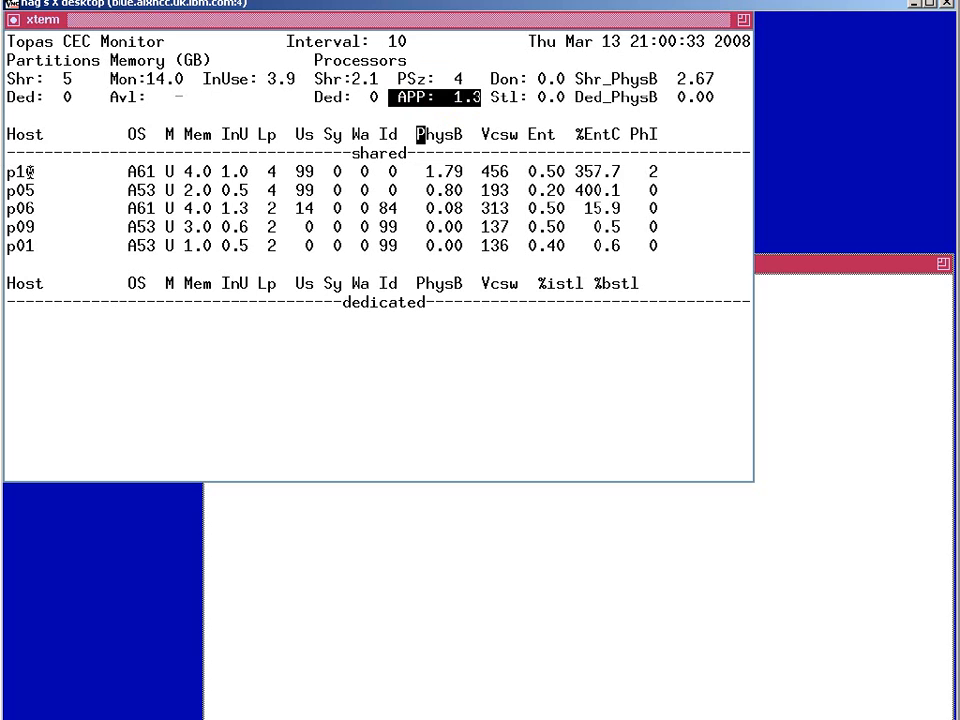
{"action": "mouse_move", "coordinate": [420, 176]}
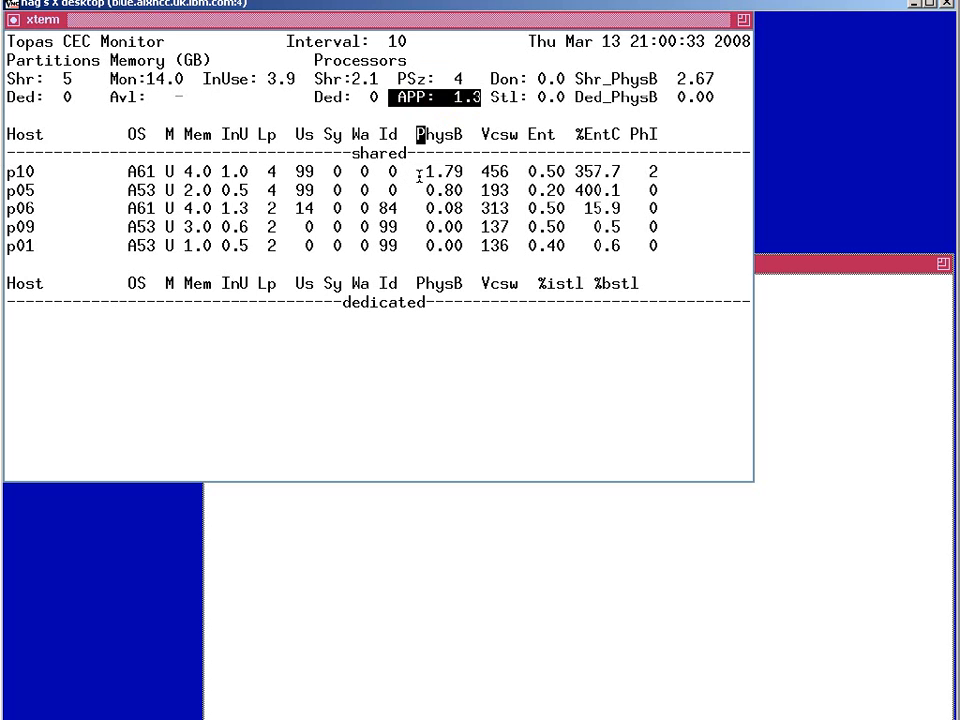